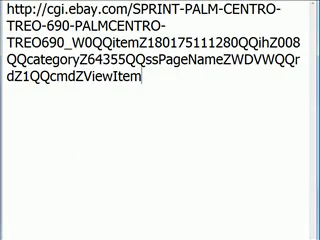
key(Return)
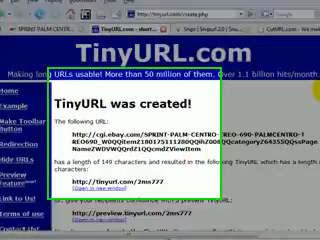
scroll(down, 3)
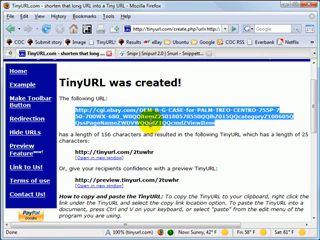
Scroll the SnipURL page to Vital Stats: 3.6 million snippings, 8.8 billion clicks
scroll(down, 3)
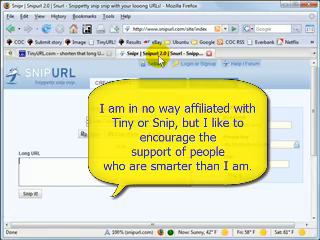
scroll(down, 3)
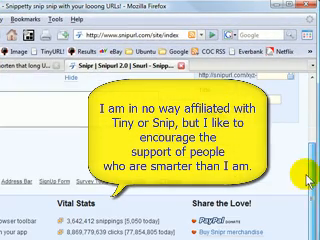